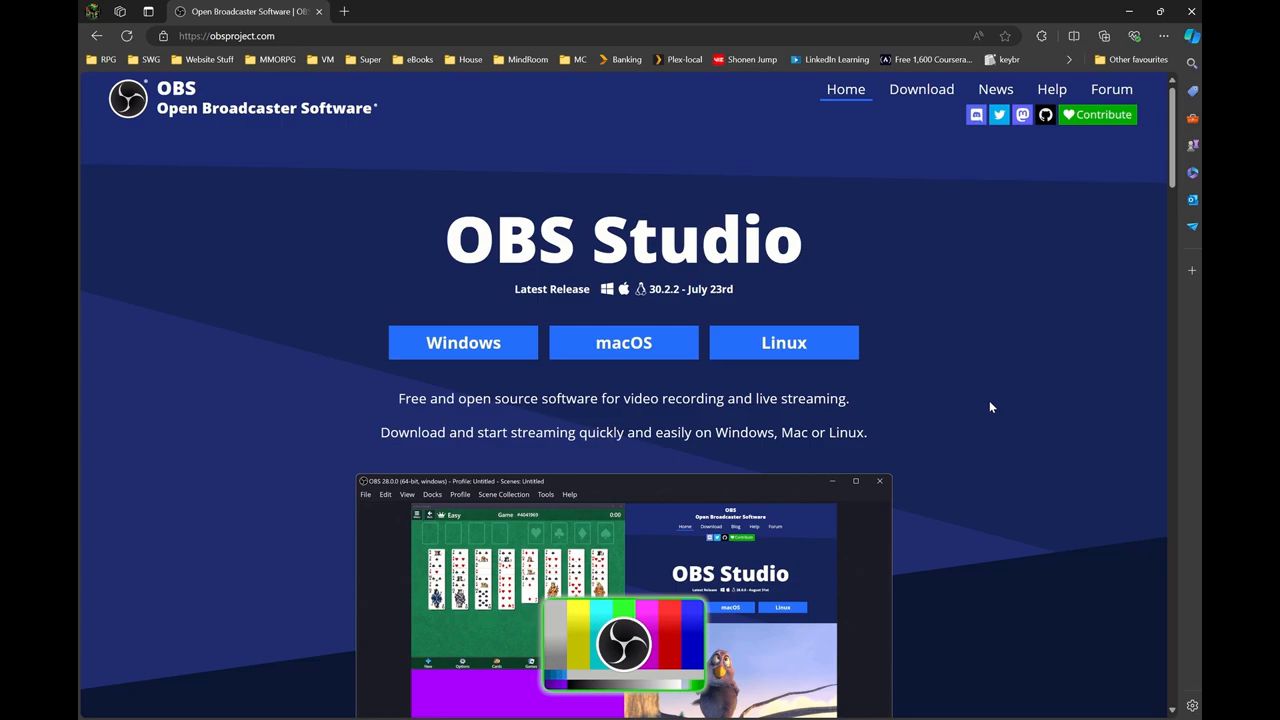
mouse_move(987, 407)
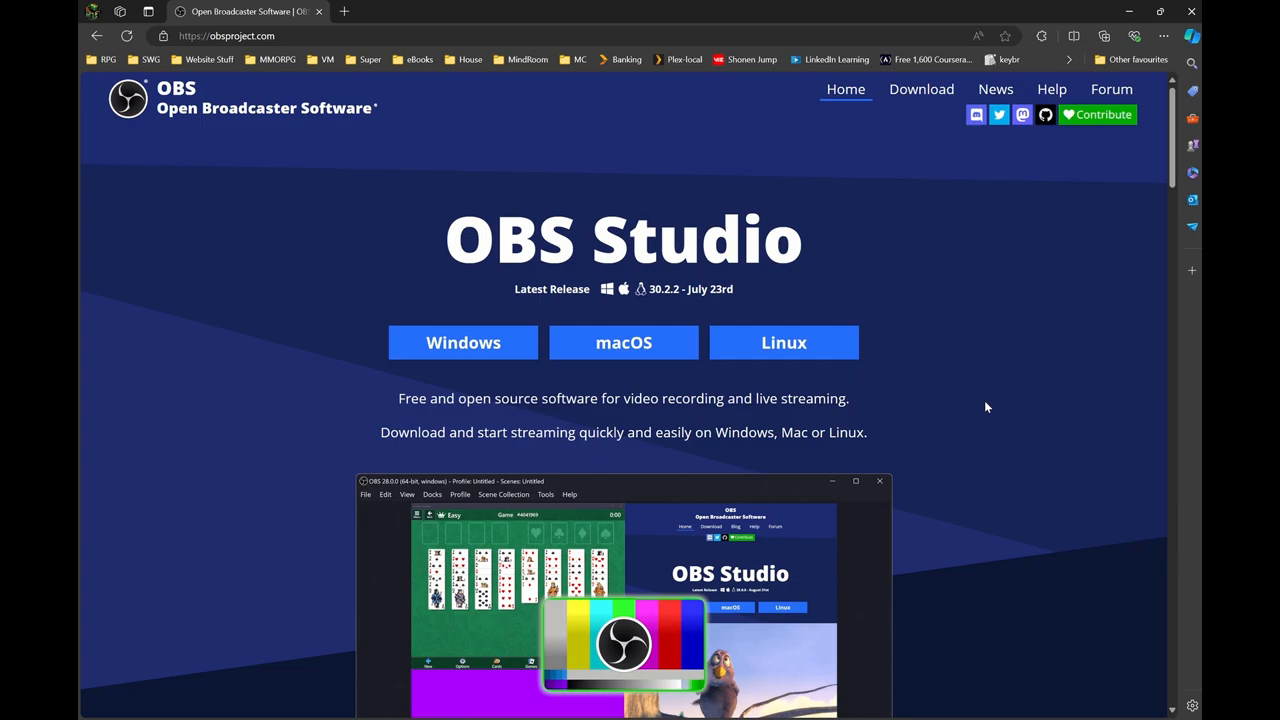
mouse_move(843, 247)
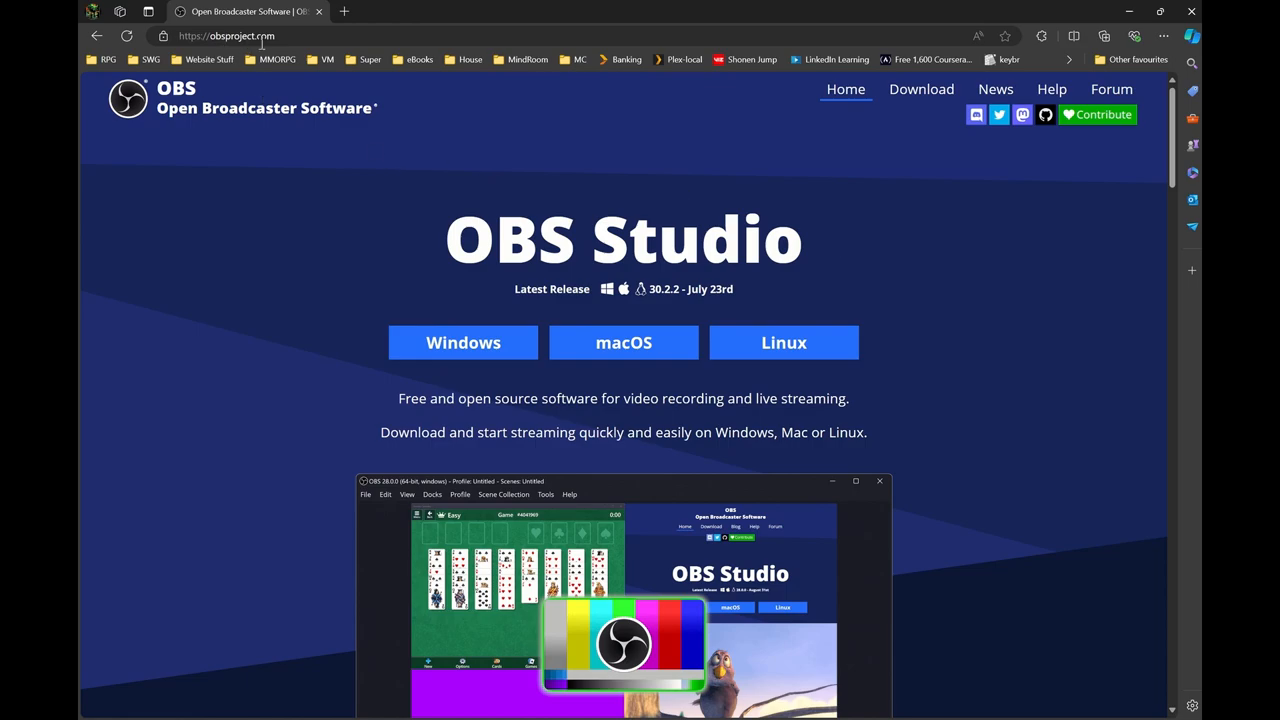
mouse_move(472, 329)
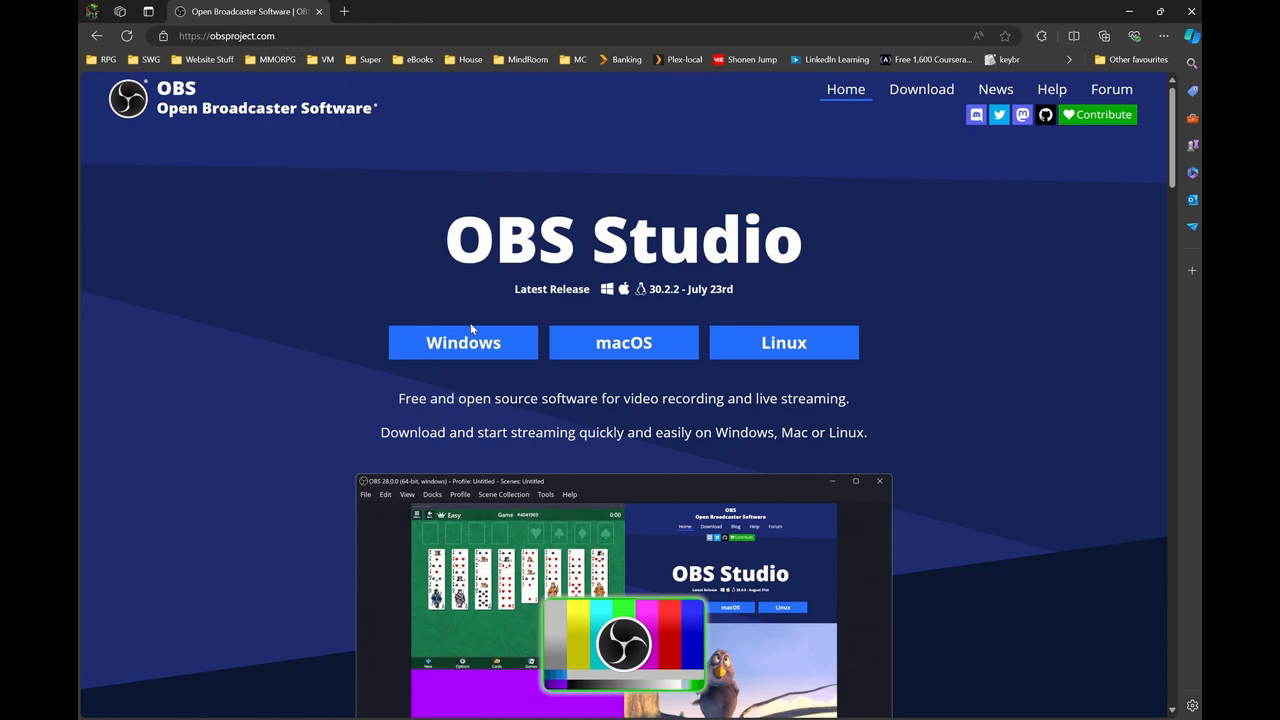
mouse_move(286, 423)
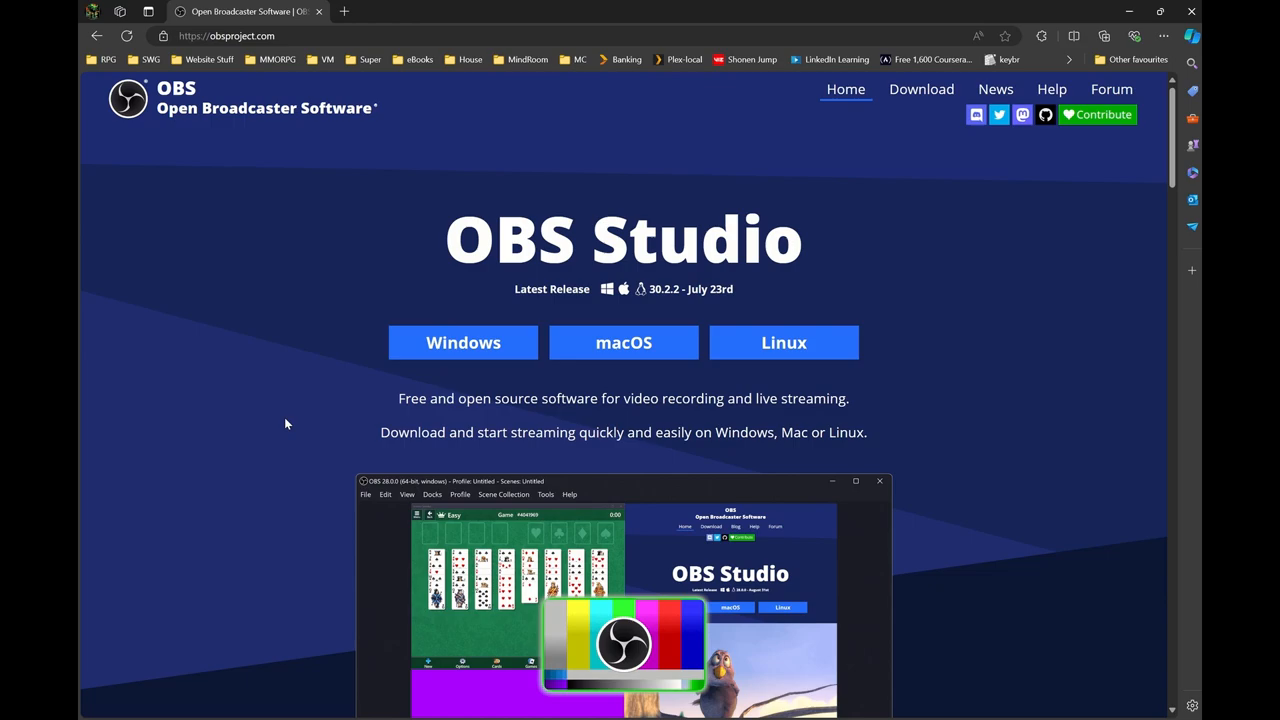
mouse_move(463, 342)
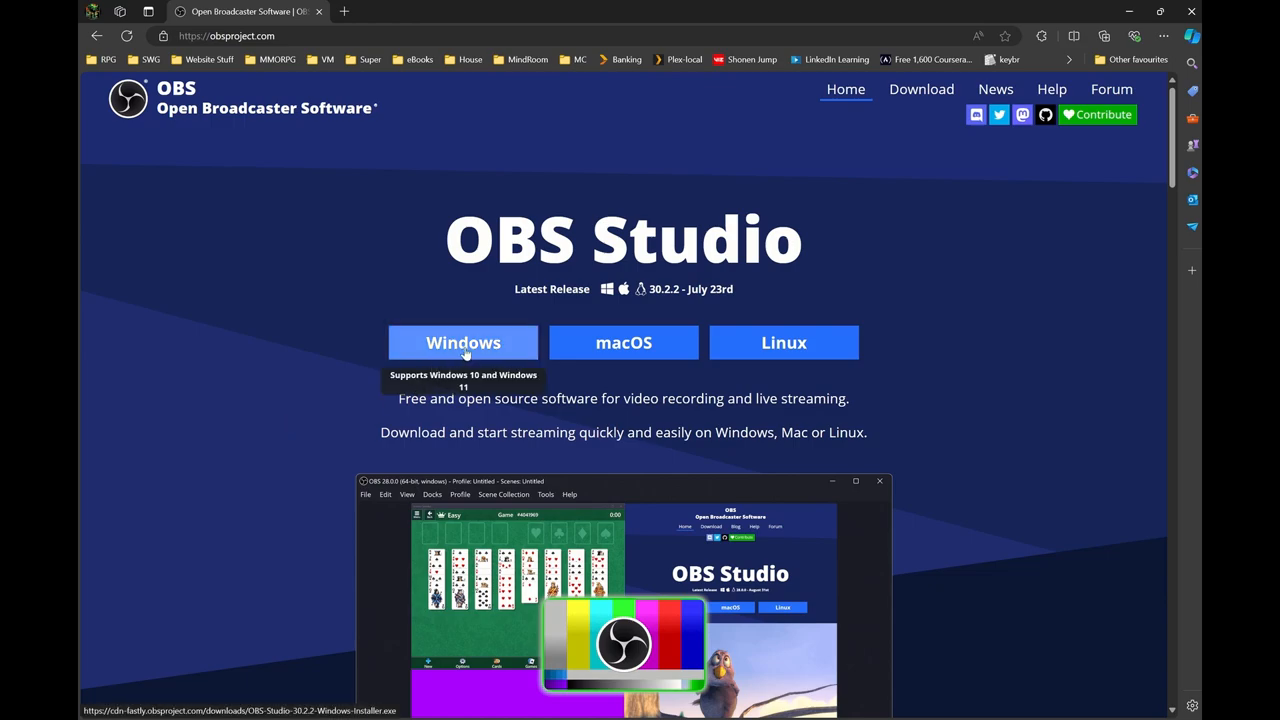
Download the OBS Studio 30.2.2 Windows installer from the download page
click(463, 342)
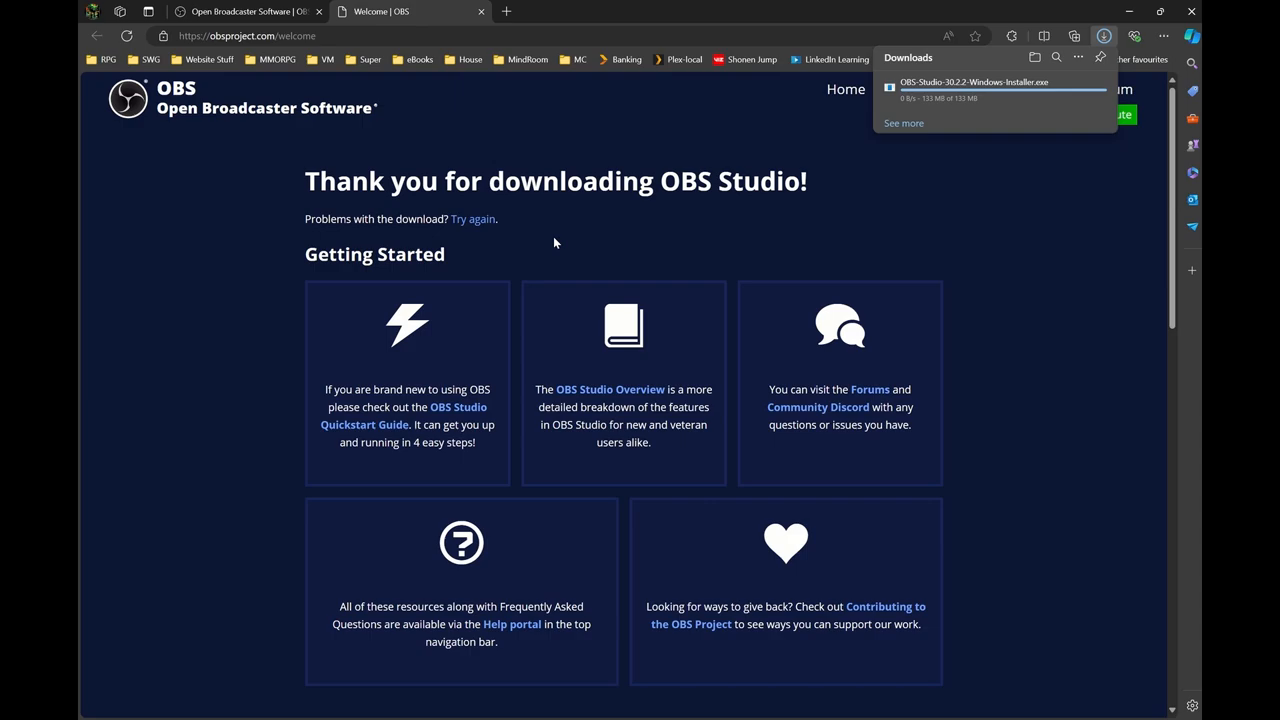
mouse_move(727, 252)
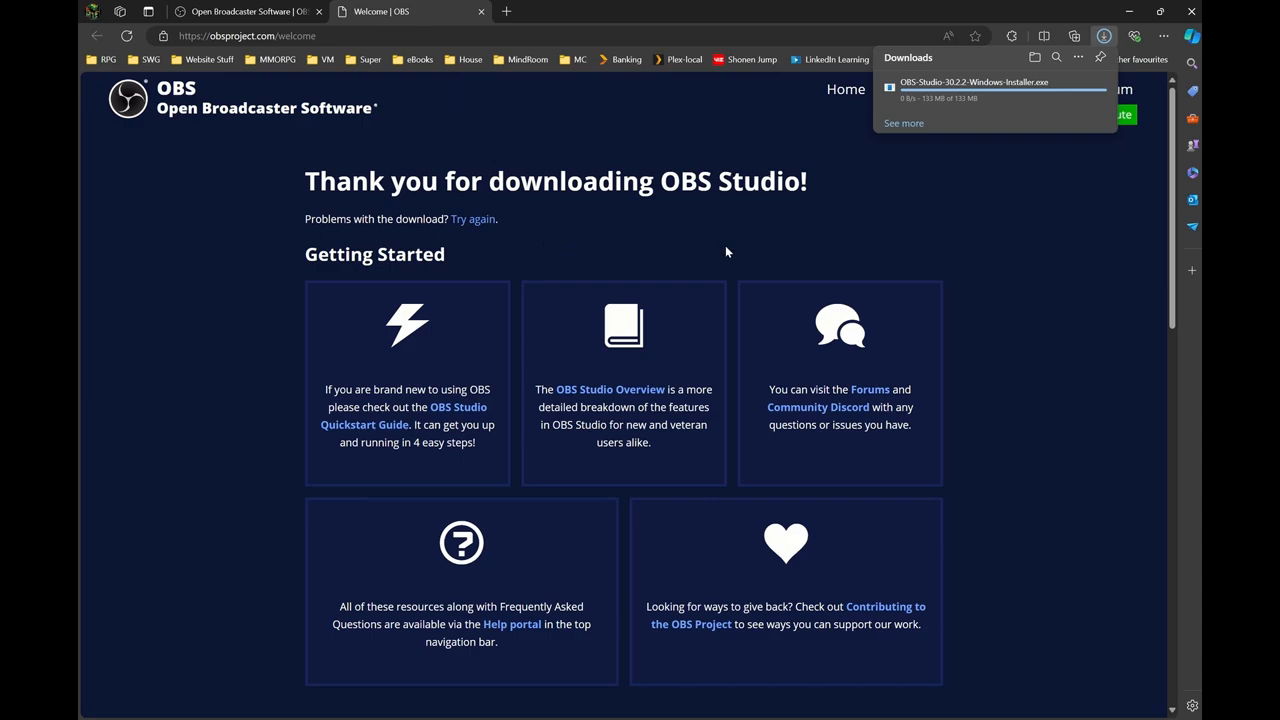
mouse_move(889, 164)
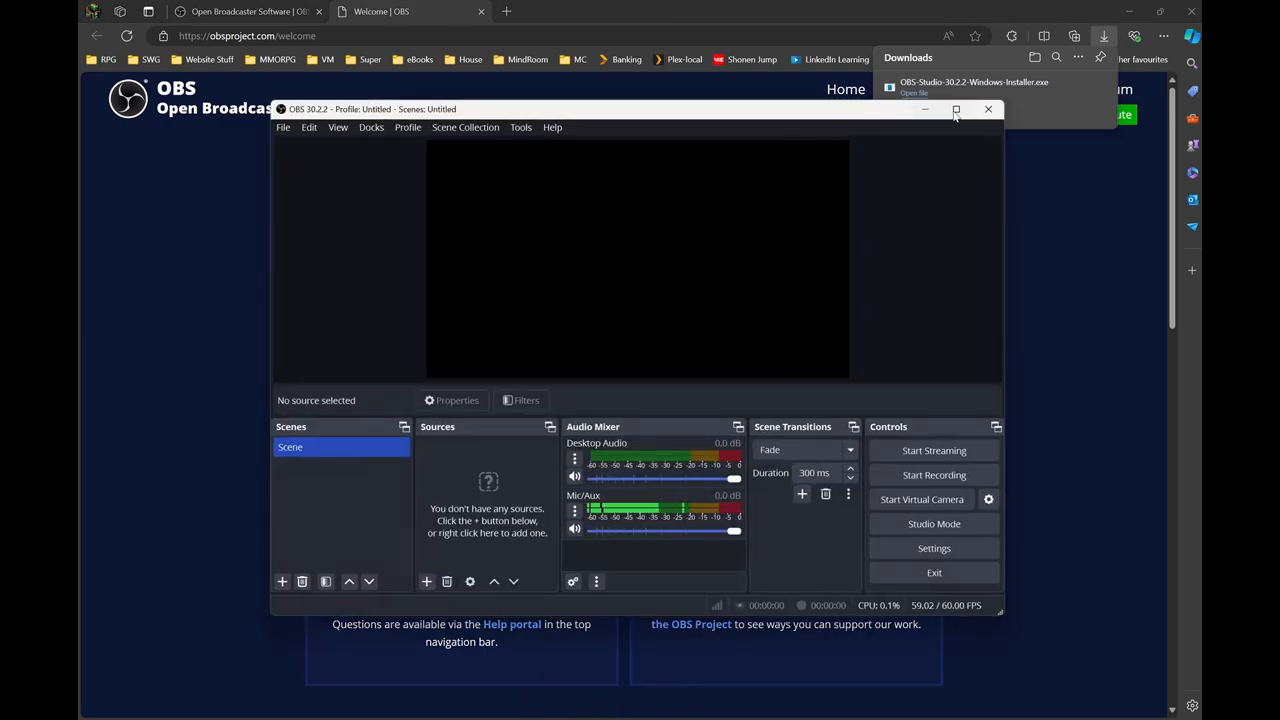
Maximize the OBS Studio window to fill the screen
click(955, 109)
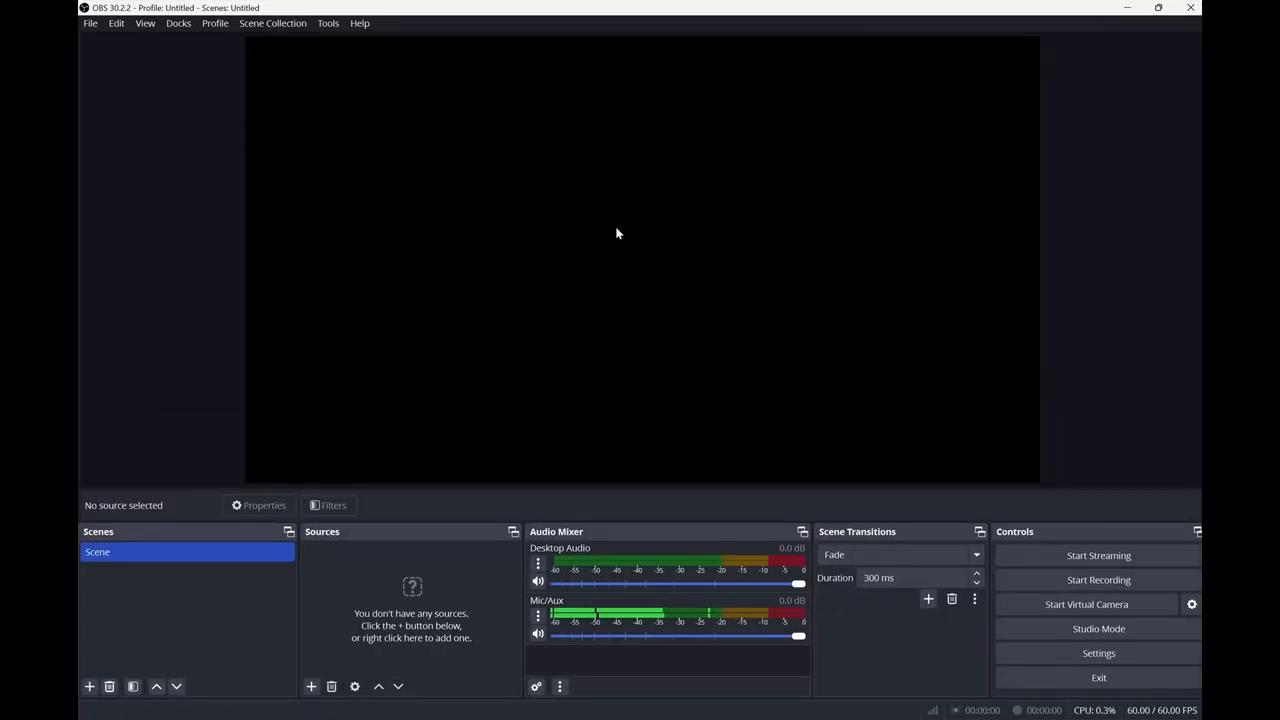
mouse_move(443, 614)
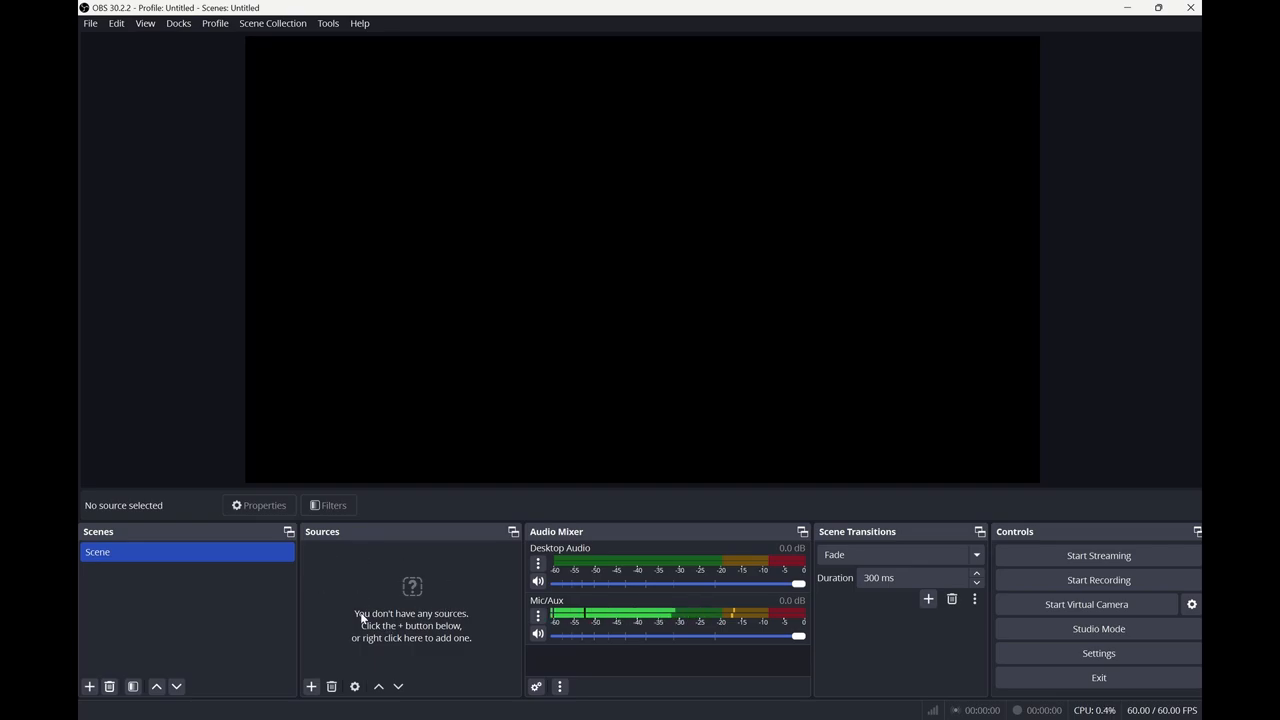
mouse_move(318, 675)
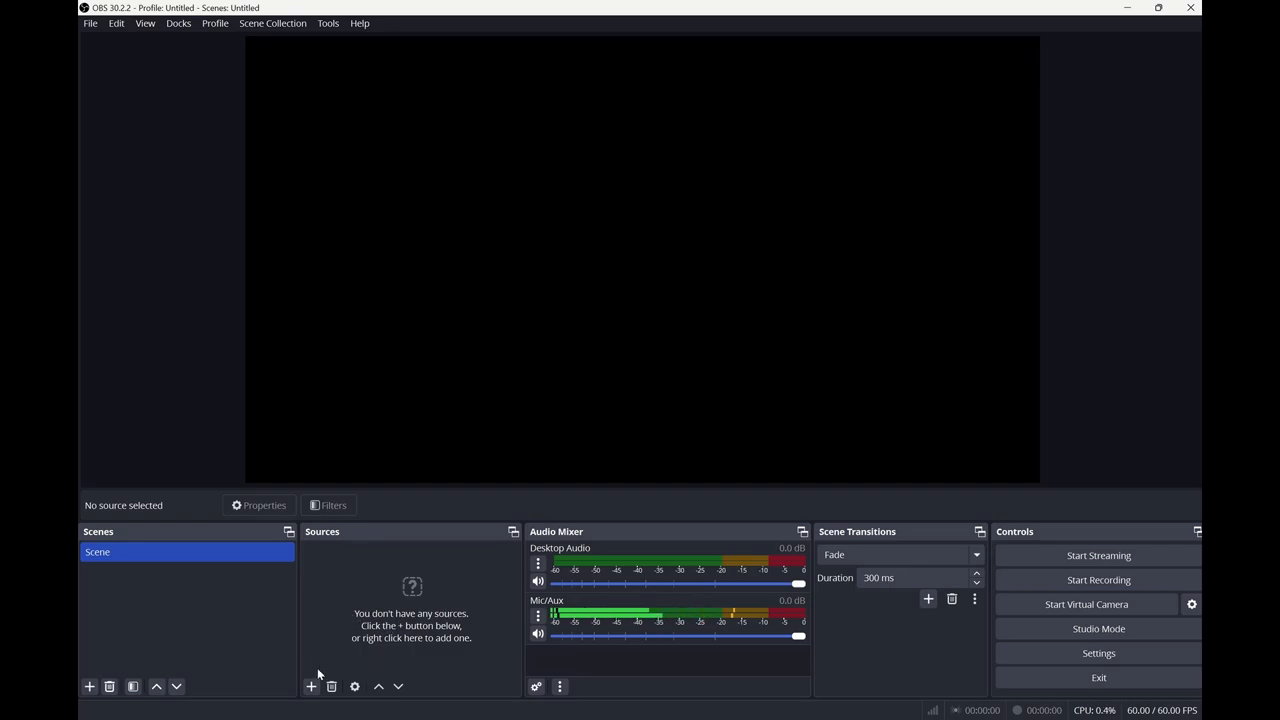
mouse_move(311, 686)
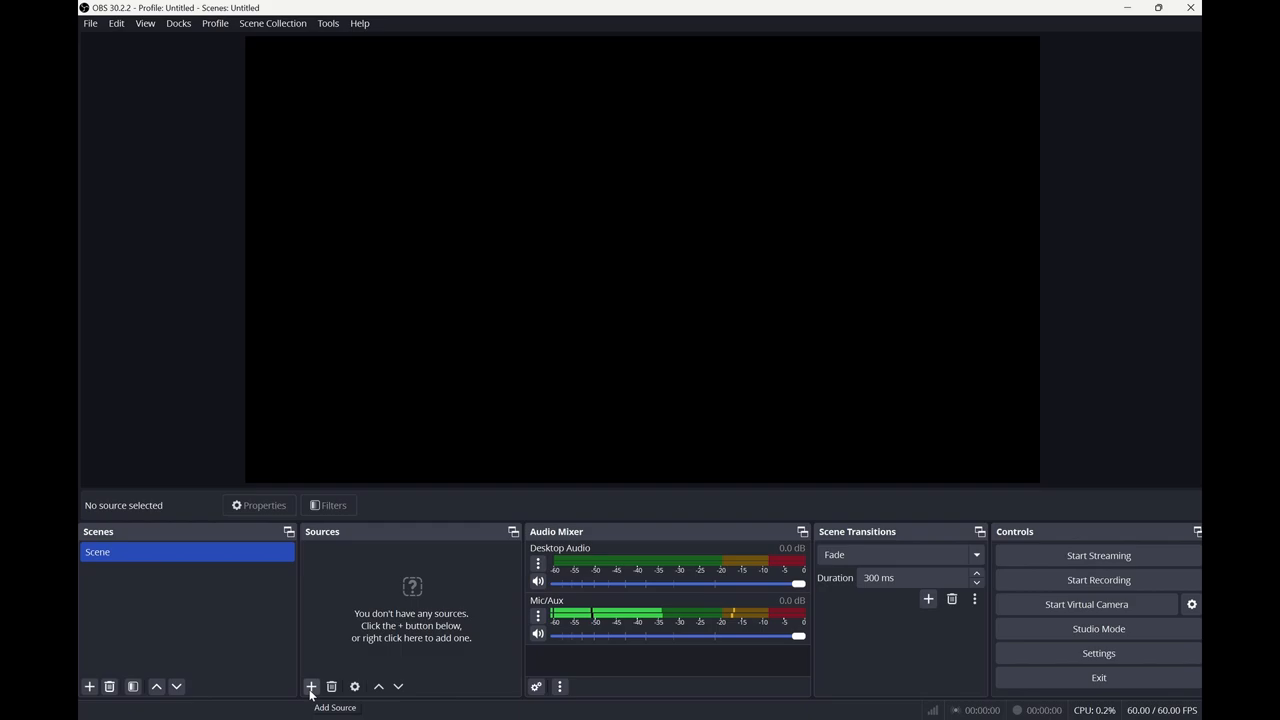
Add a new Display Capture source capturing the primary monitor
click(311, 686)
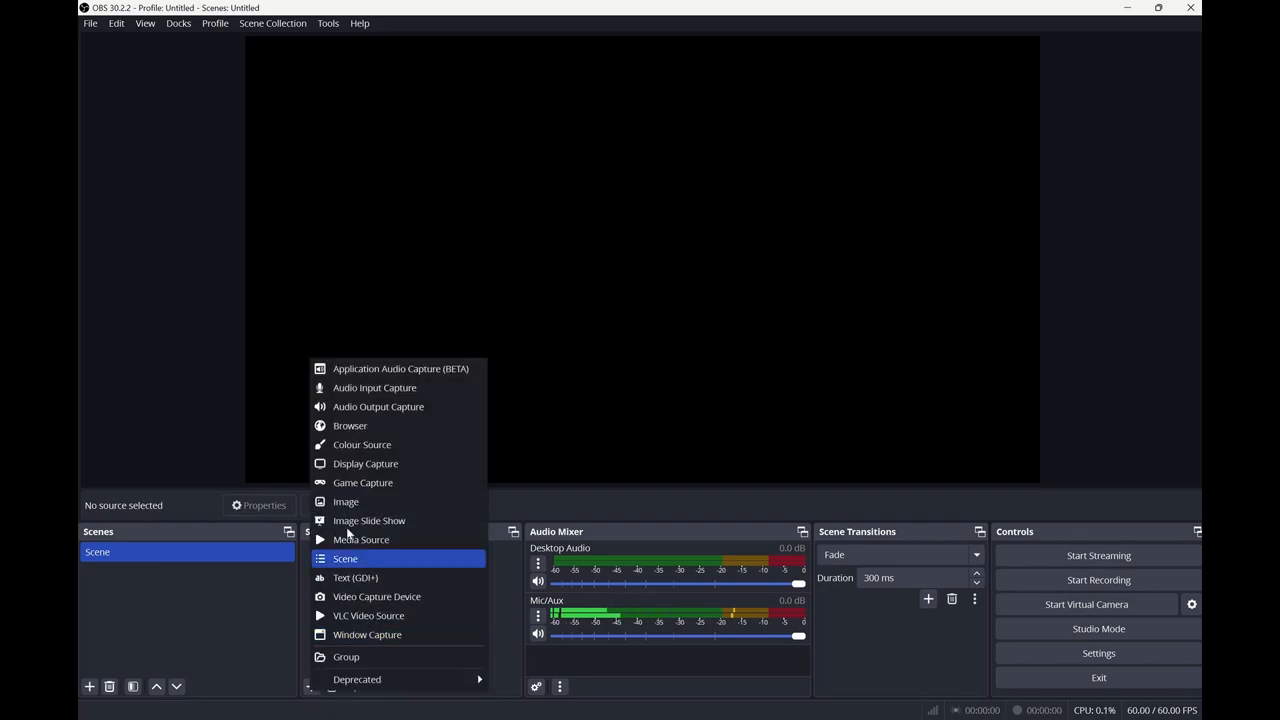
mouse_move(397, 540)
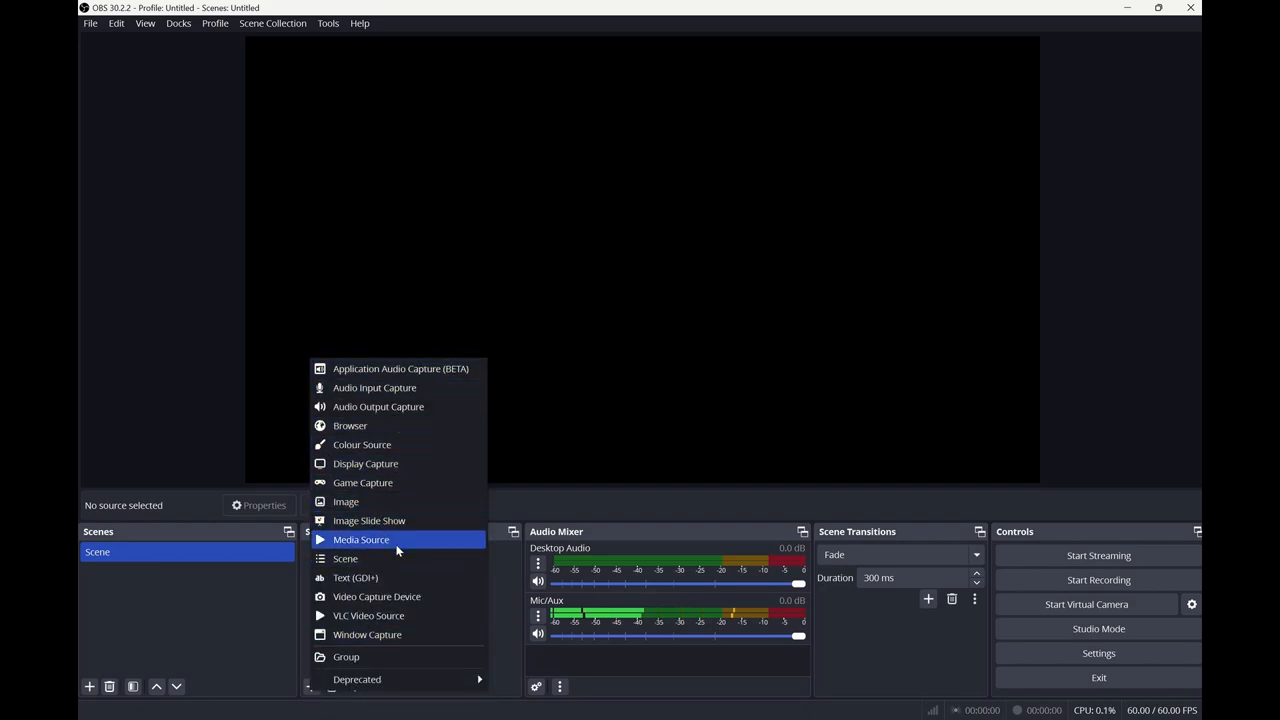
mouse_move(396, 463)
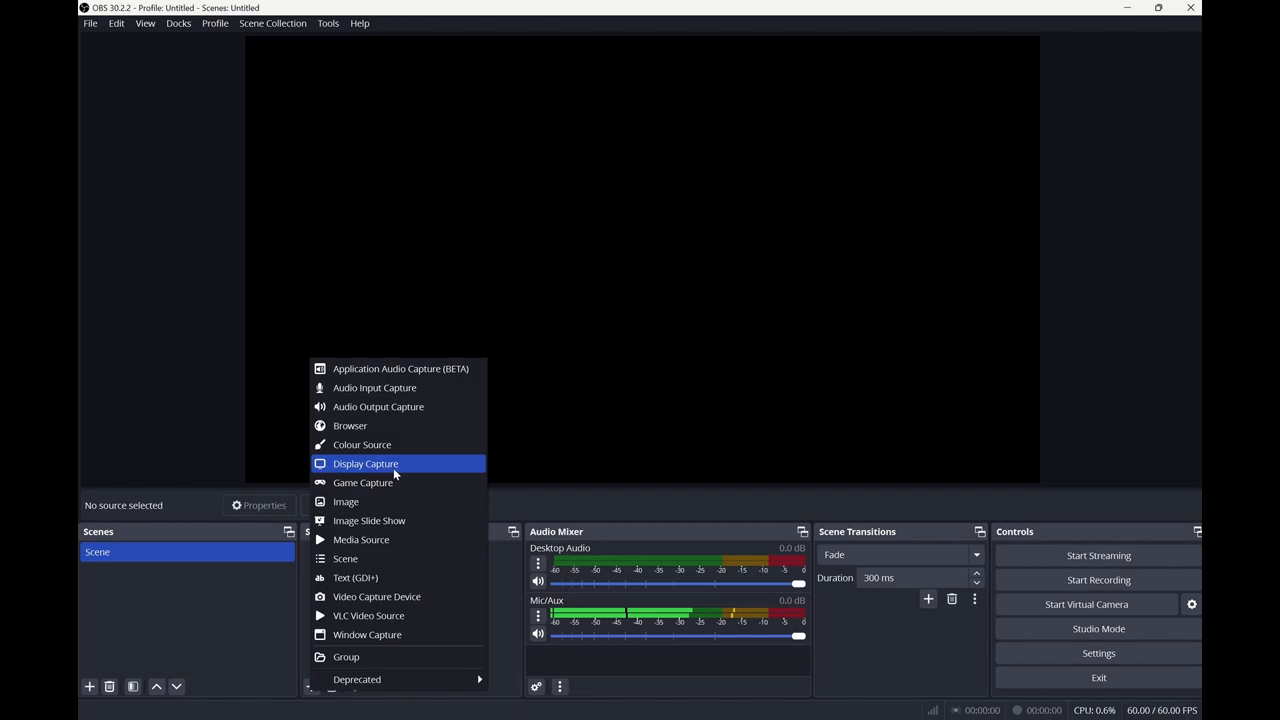
click(365, 463)
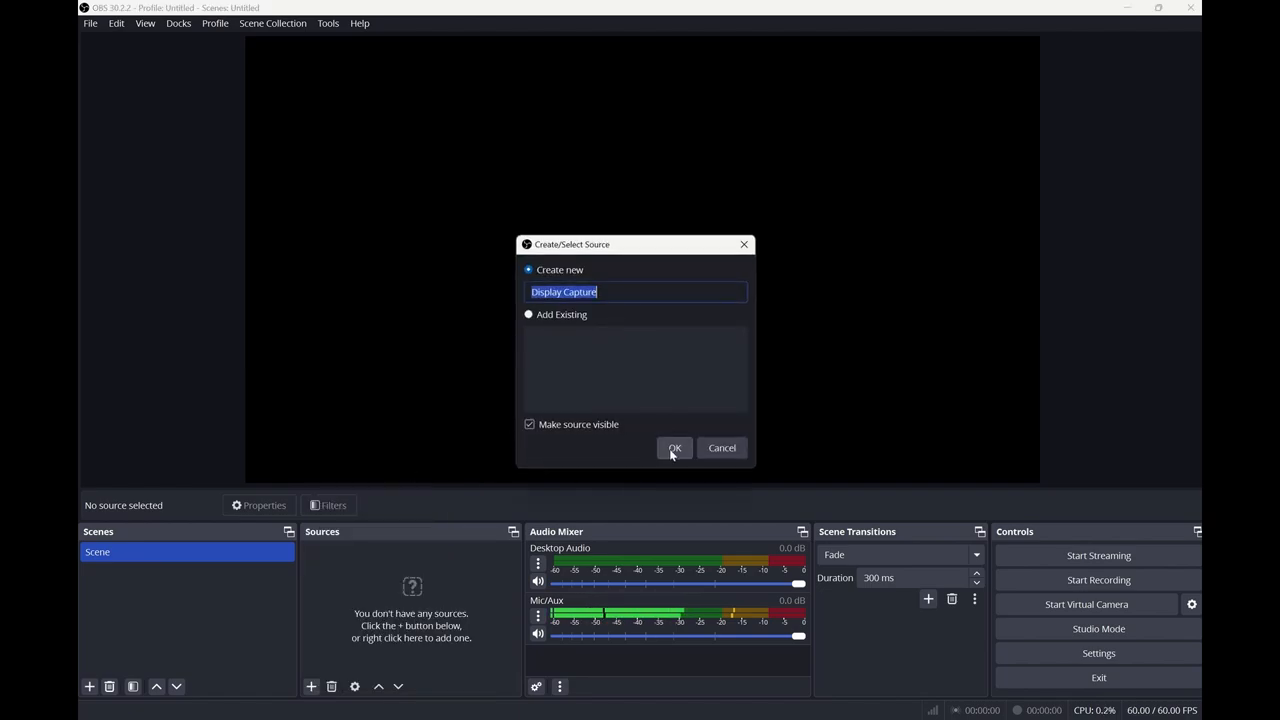
click(675, 447)
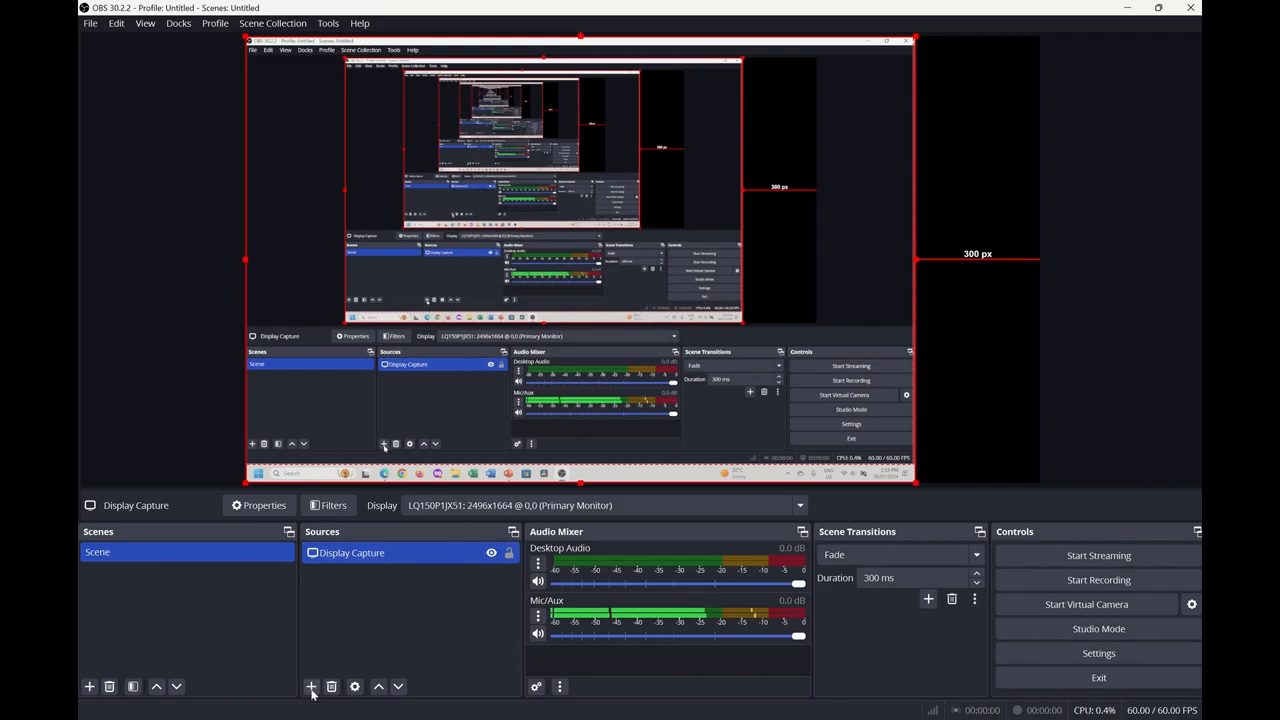
Add a Video Capture Device source using the Surface Camera Front webcam
click(311, 686)
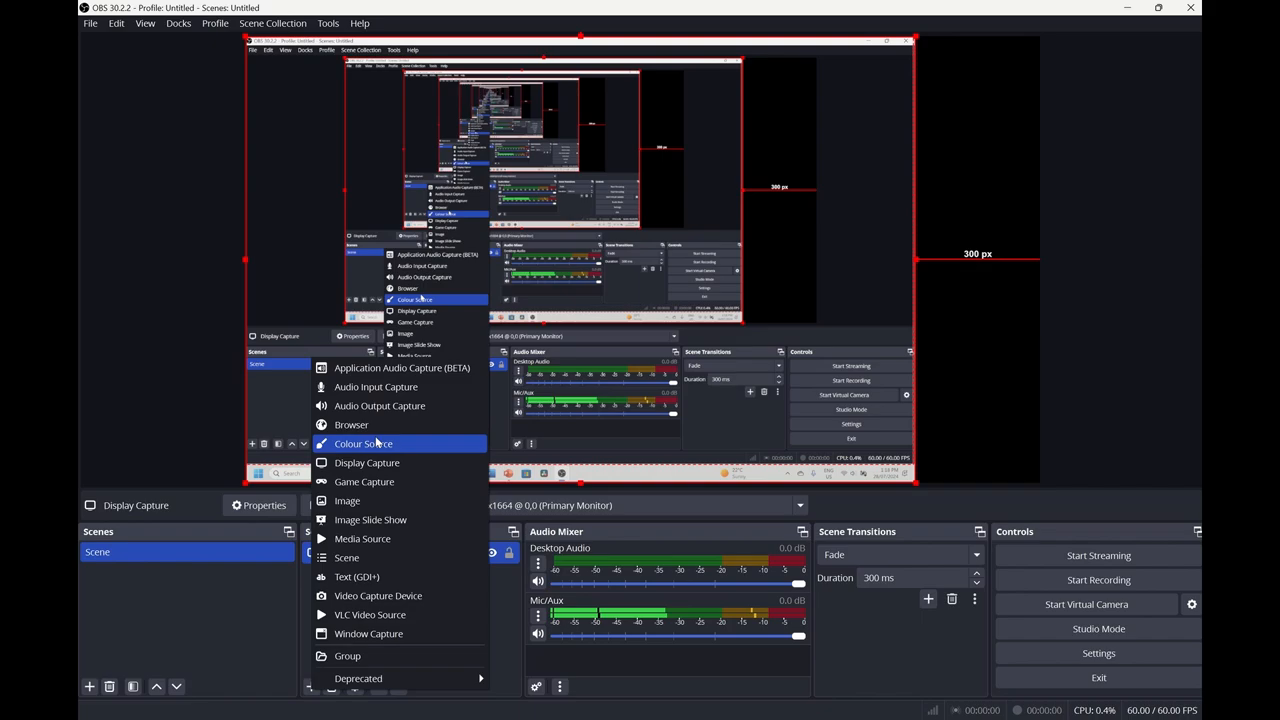
mouse_move(366, 462)
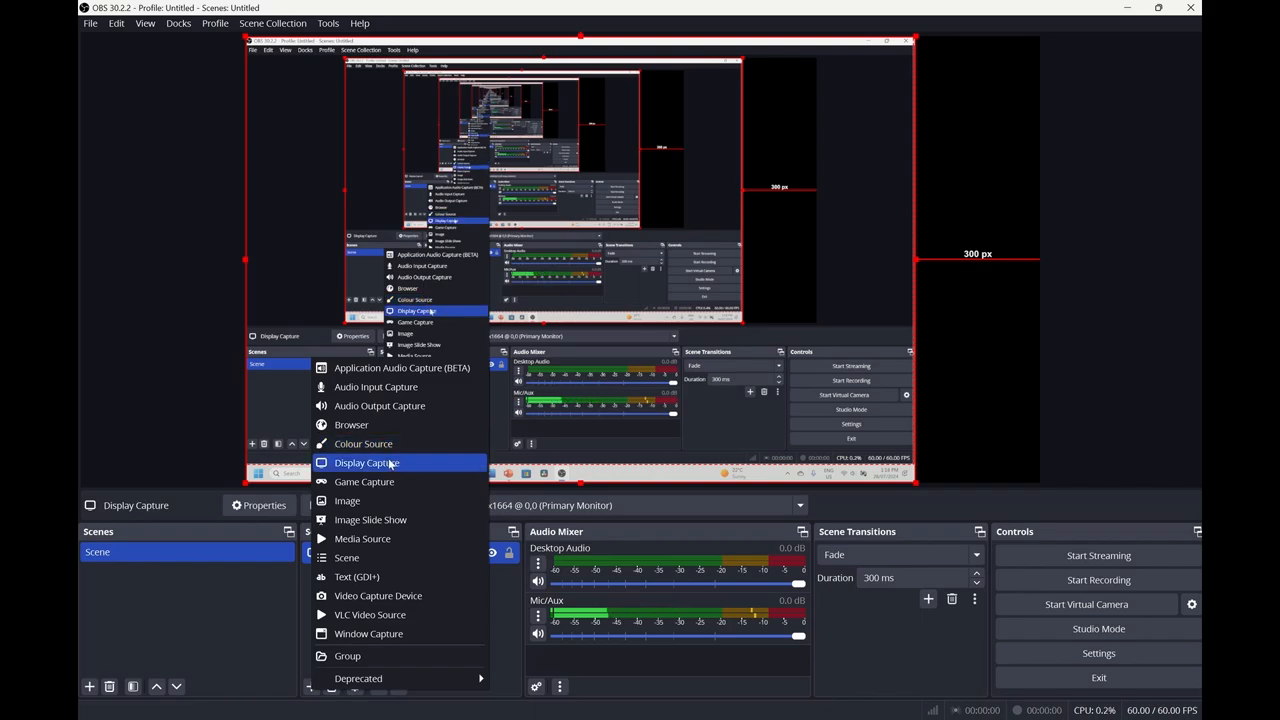
click(367, 462)
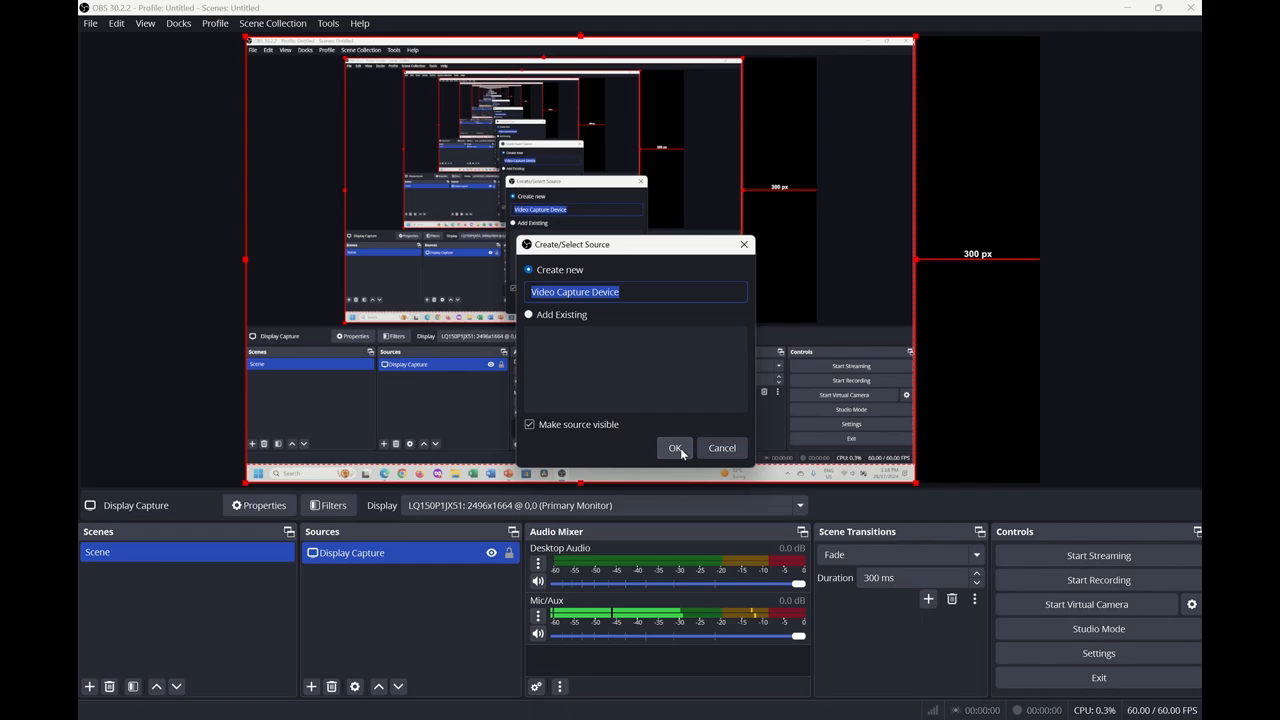
click(675, 447)
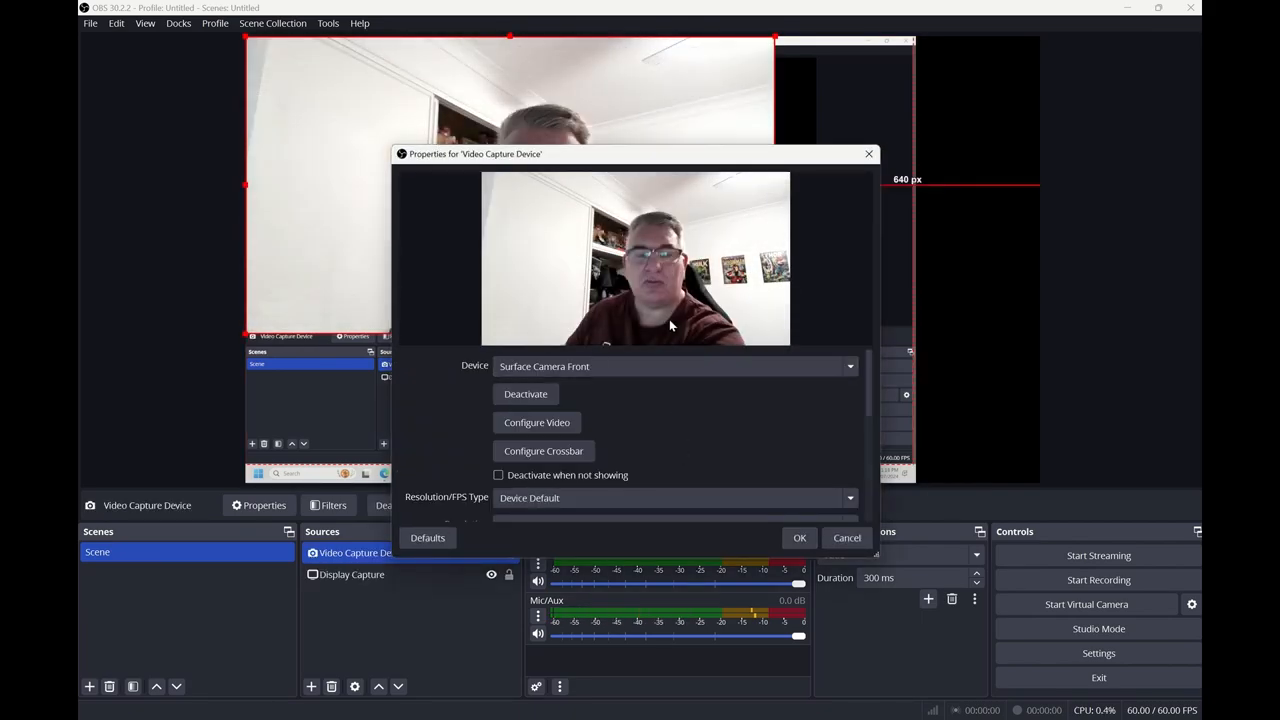
click(799, 537)
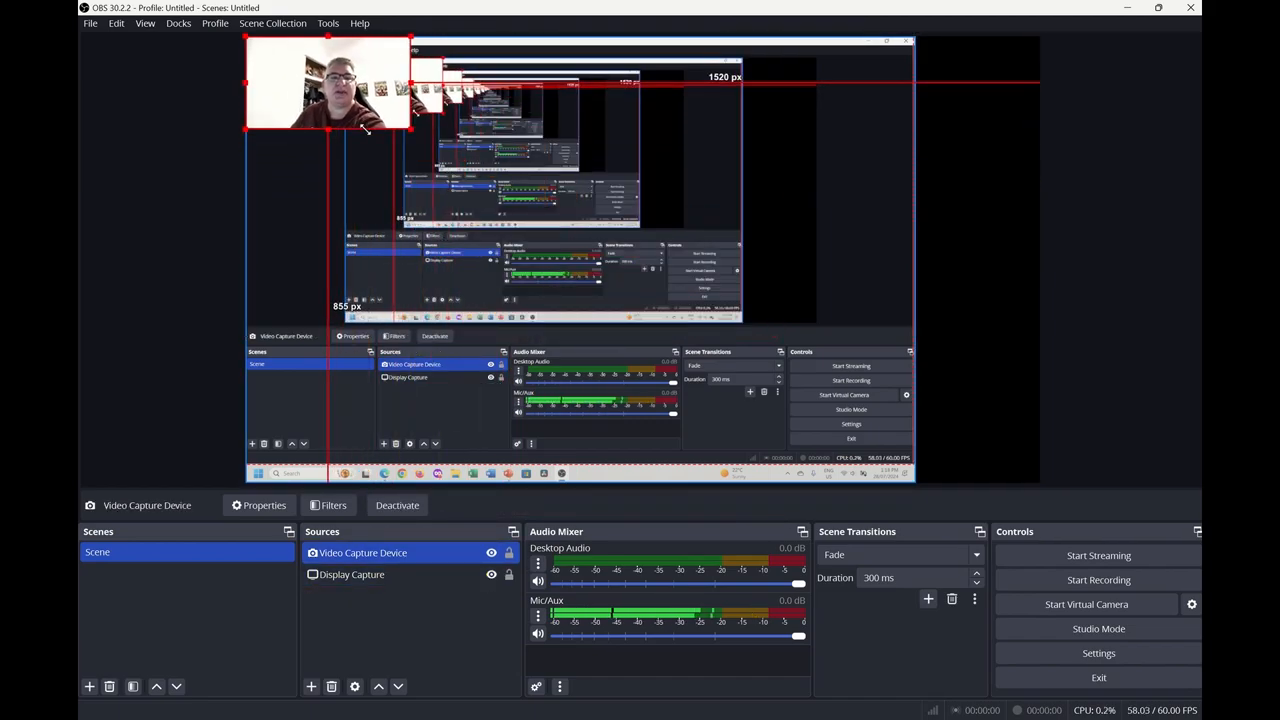
Shrink the webcam overlay and place it in the preview's bottom-right corner
drag(327, 82, 875, 390)
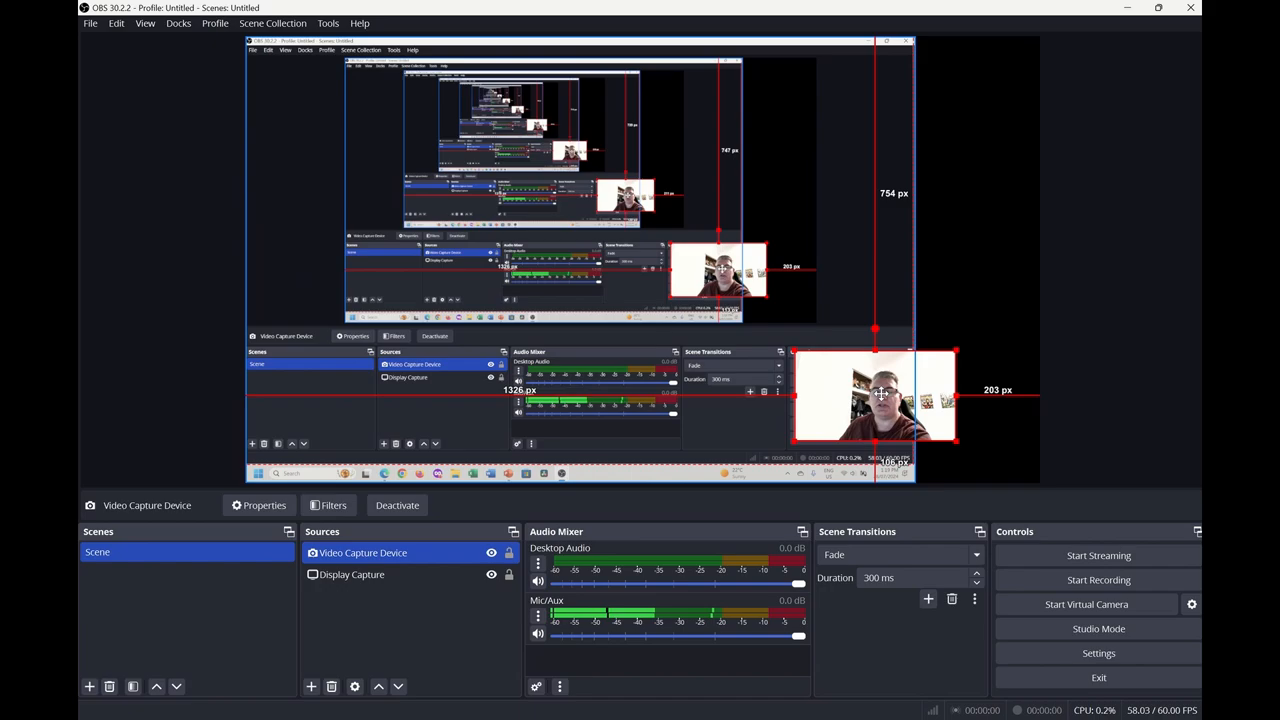
drag(875, 392, 837, 437)
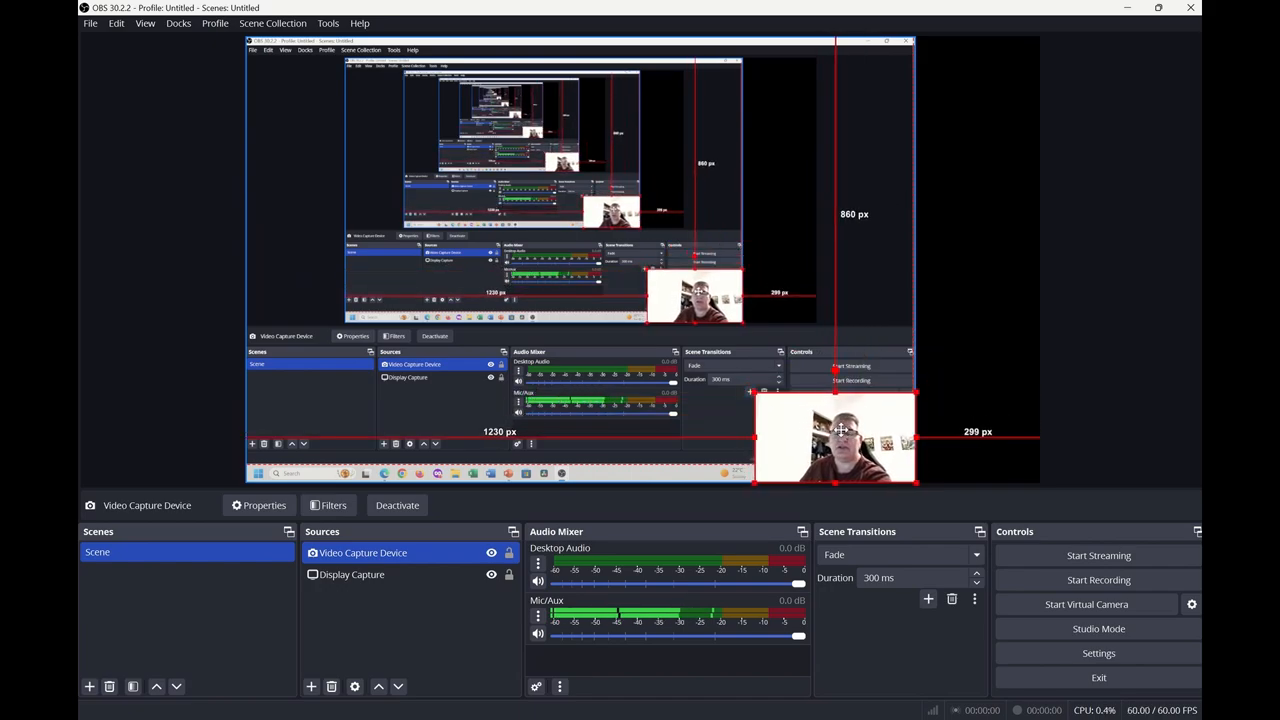
click(351, 574)
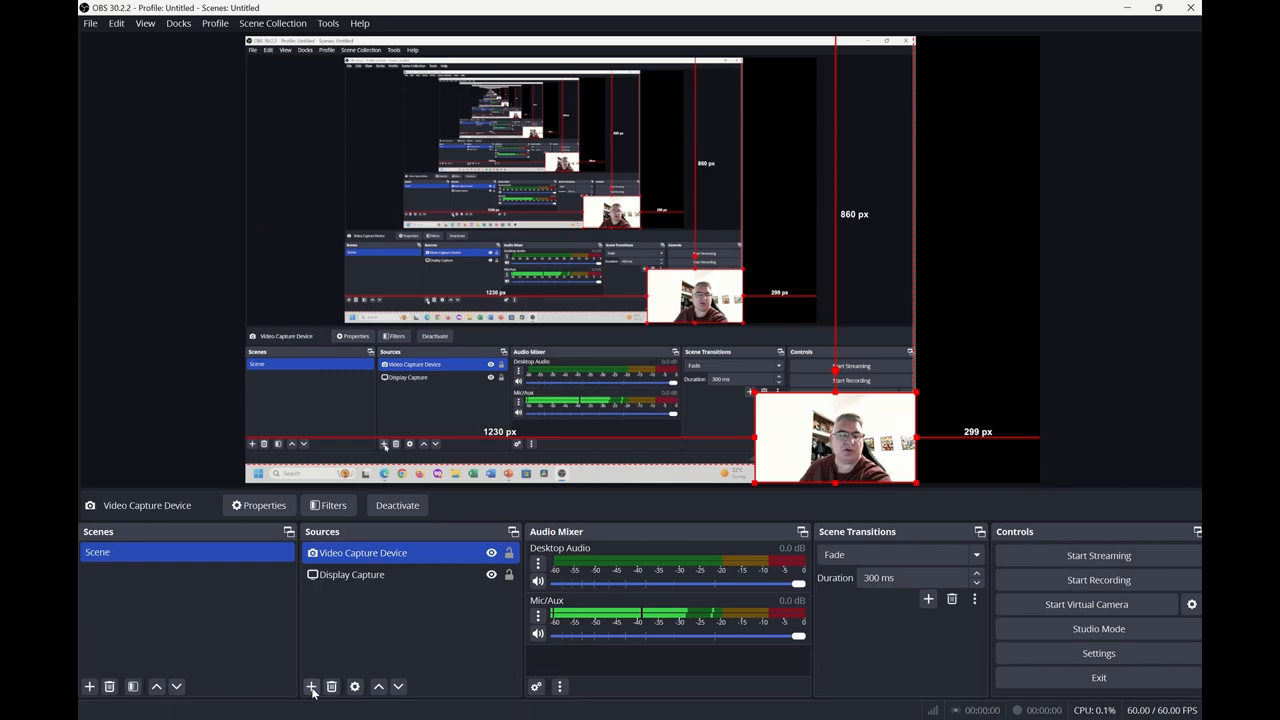
Add an Audio Input Capture source using the default microphone device
click(311, 686)
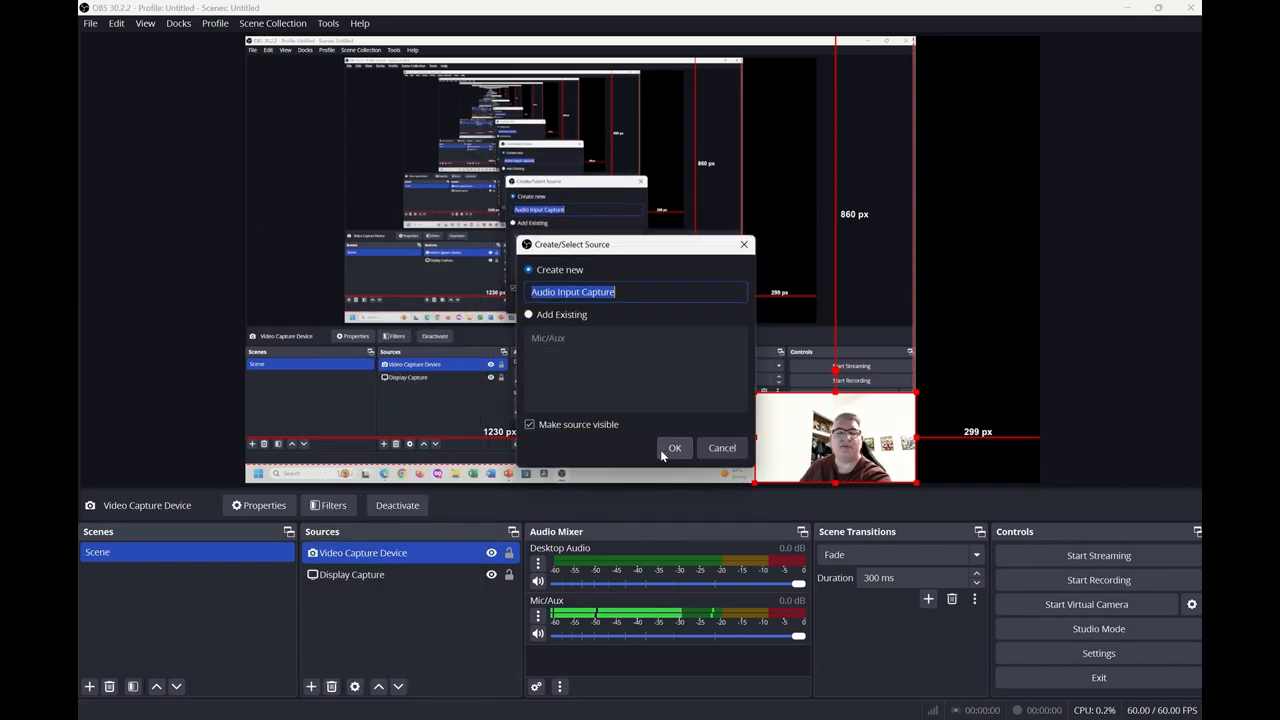
click(674, 447)
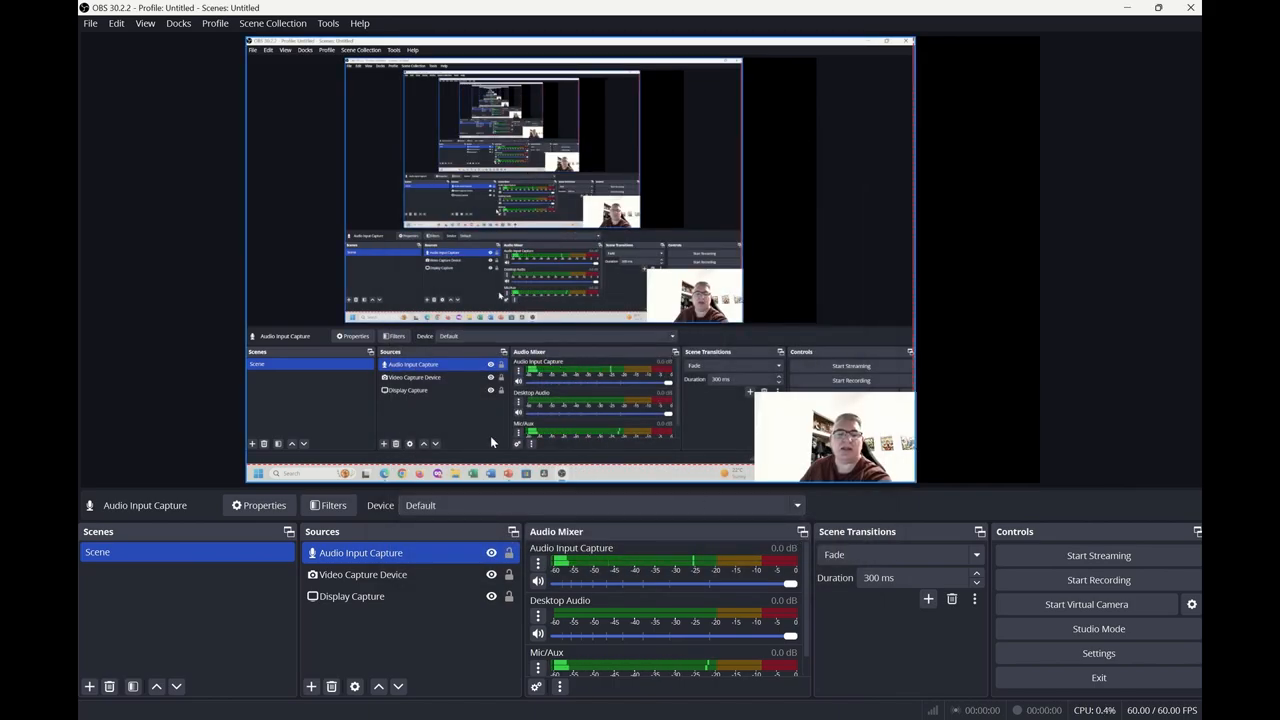
click(351, 596)
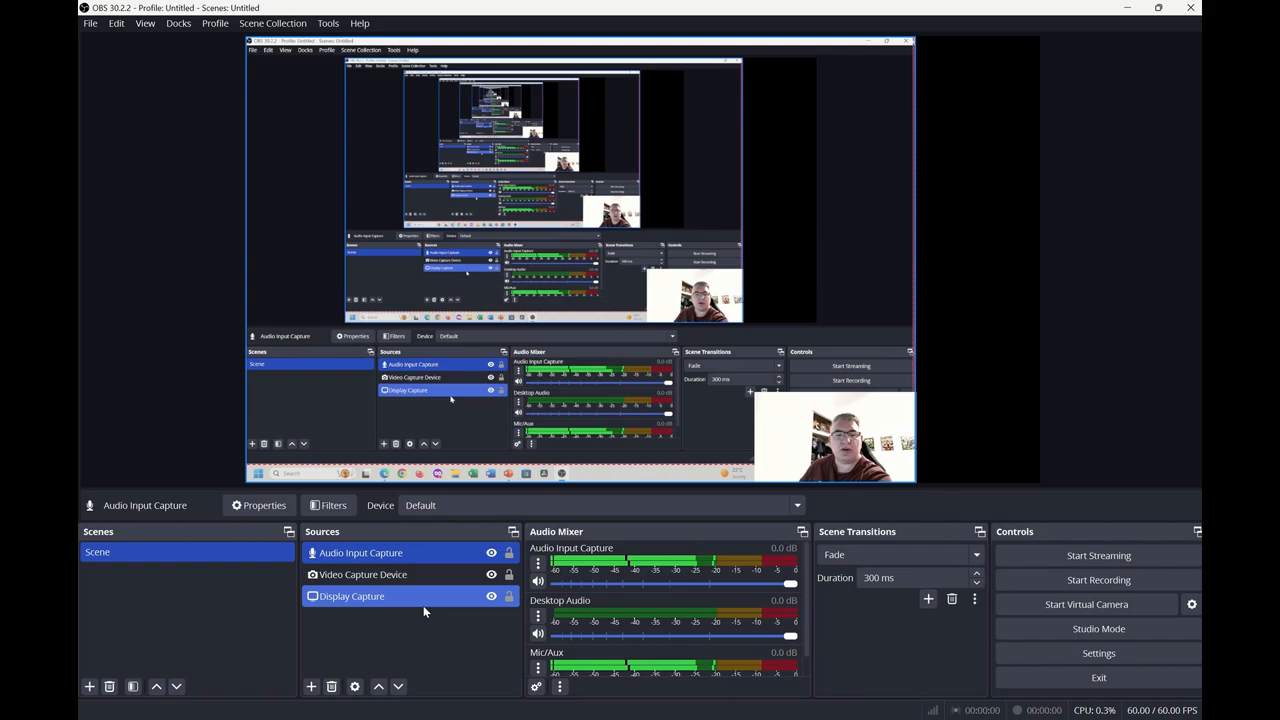
click(363, 574)
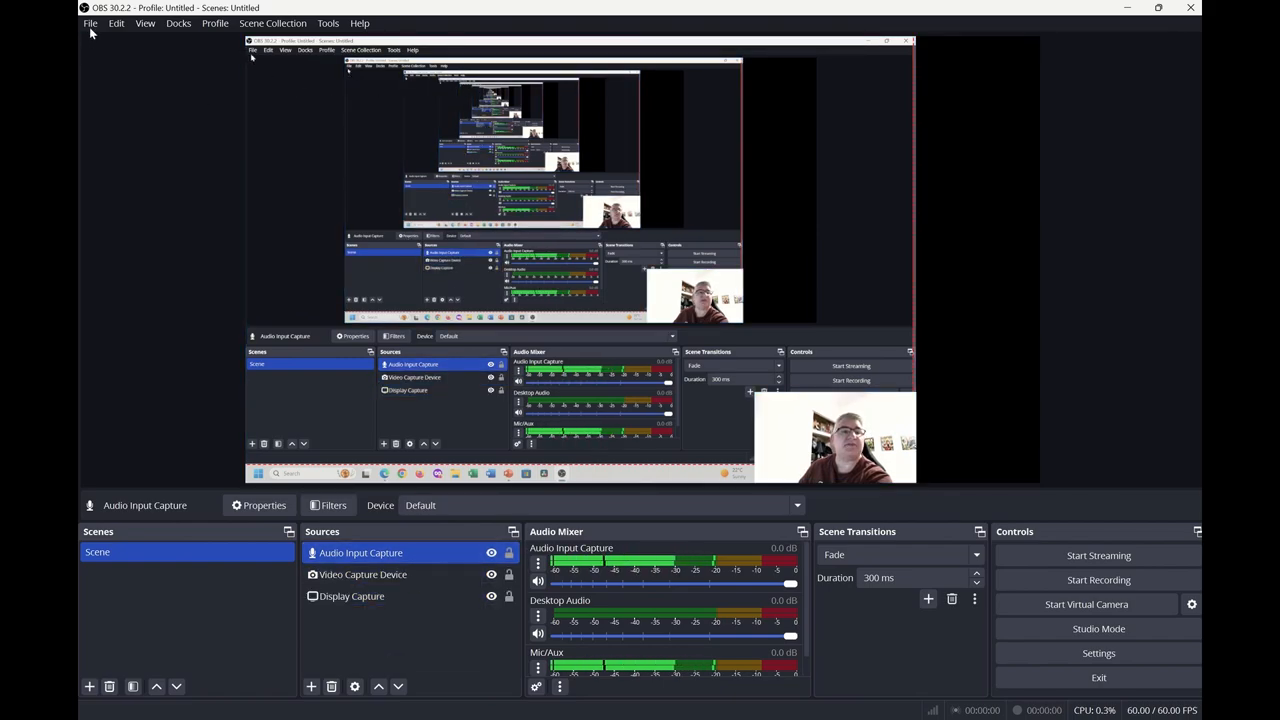
Review the Output settings' recording path, Matroska format and quality choices
click(90, 23)
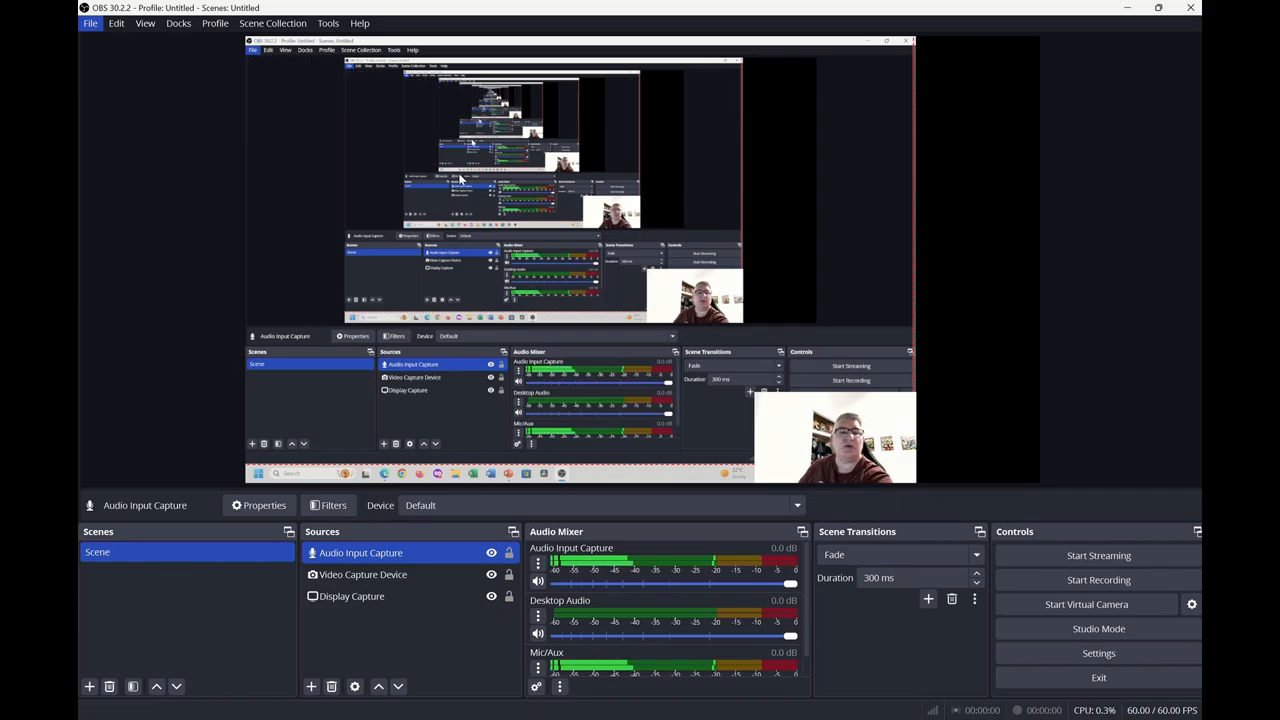
click(1098, 653)
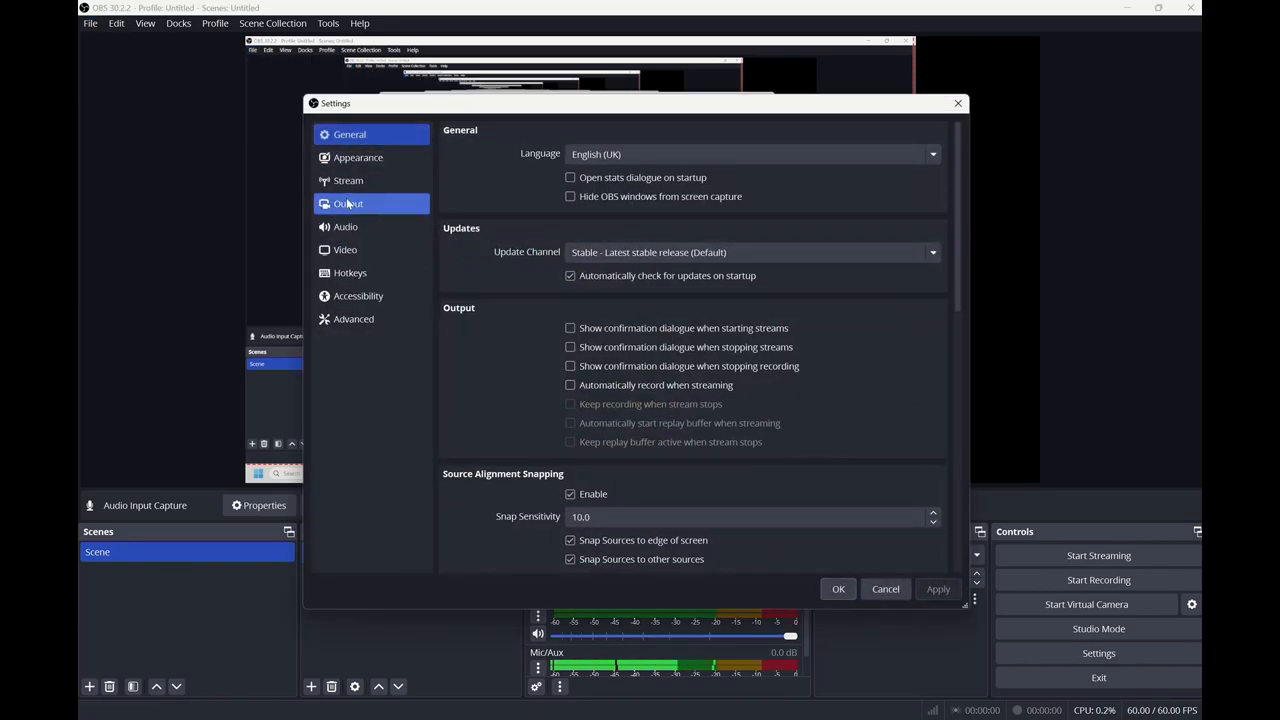
click(348, 203)
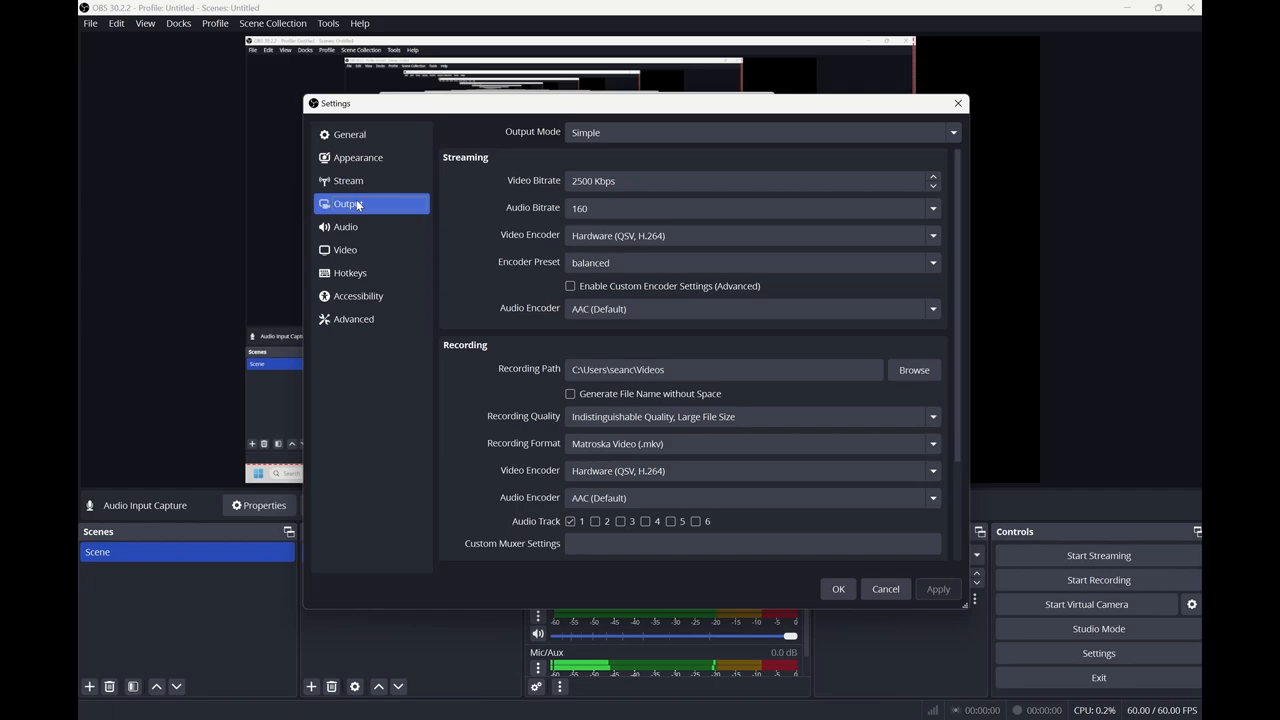
click(723, 369)
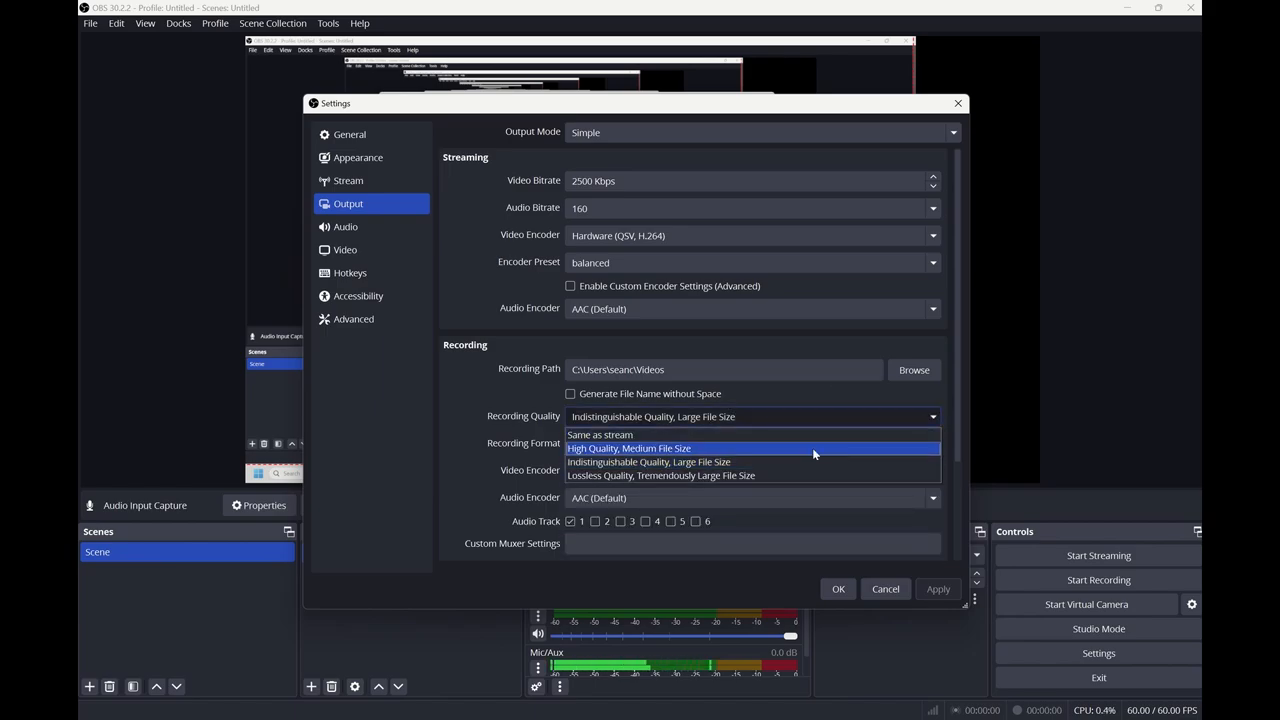
mouse_move(773, 462)
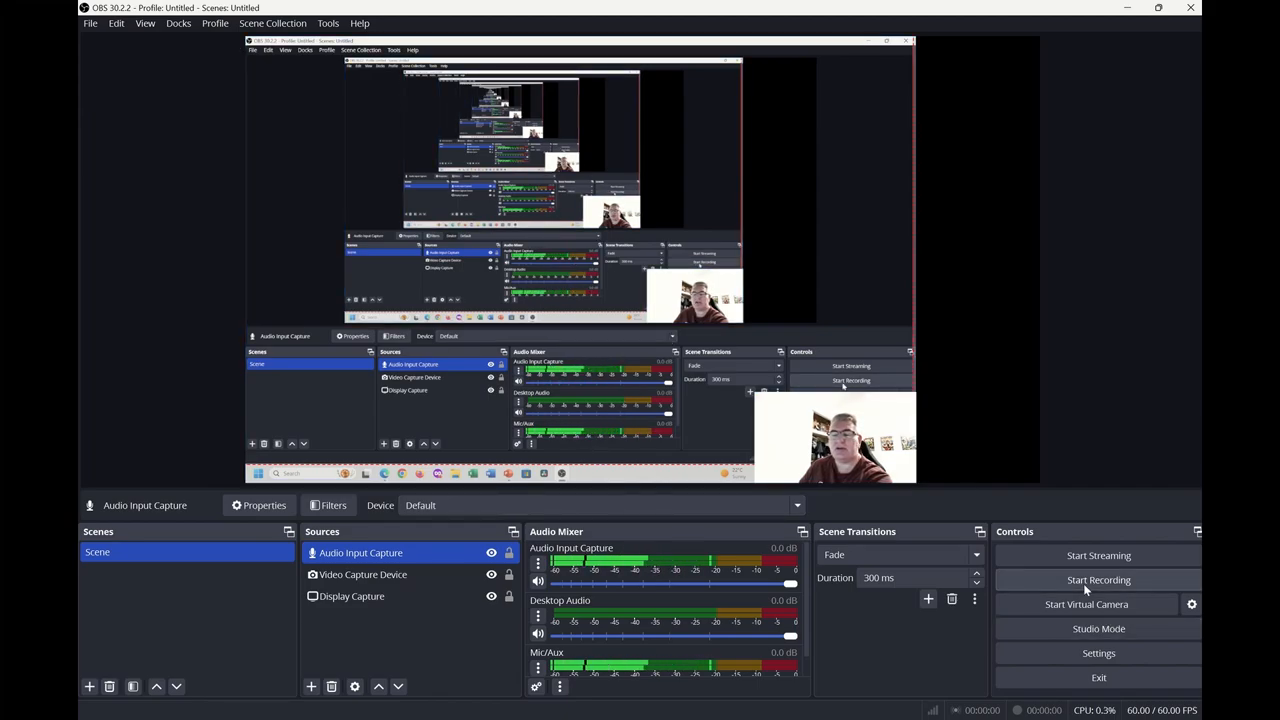
Record a short test .mkv and go to the Videos folder to find it
click(1098, 580)
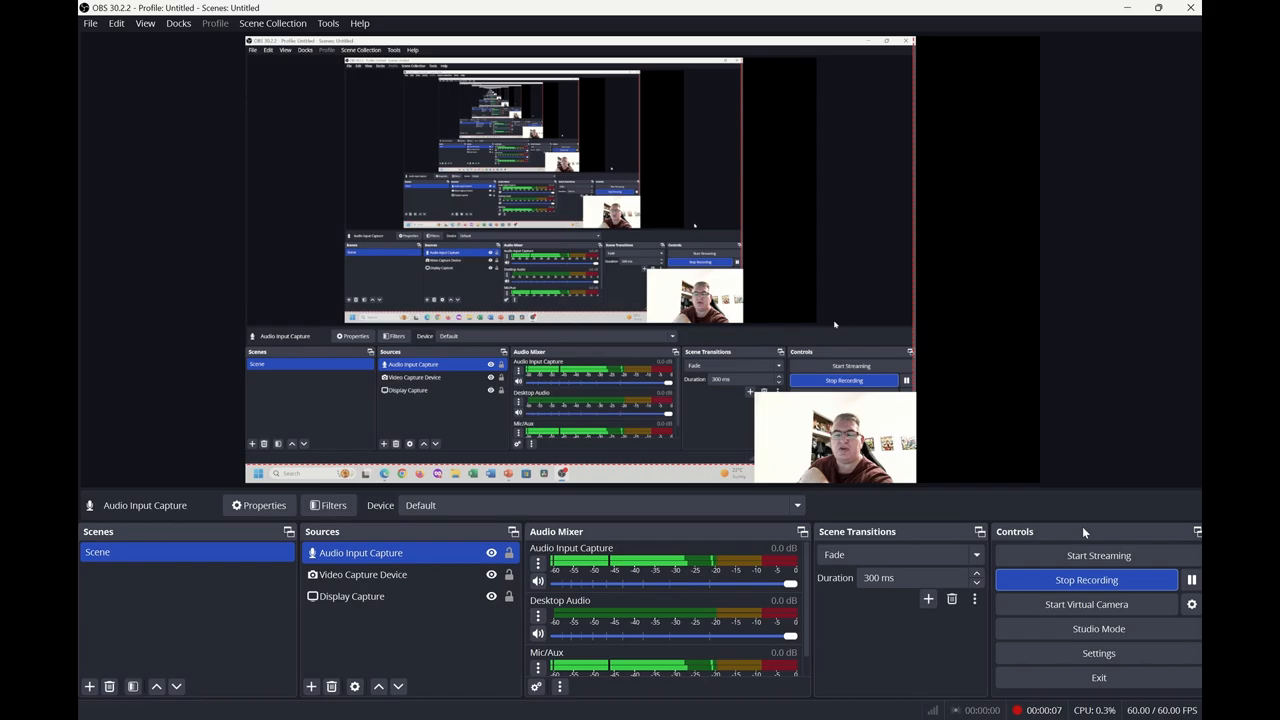
click(1086, 580)
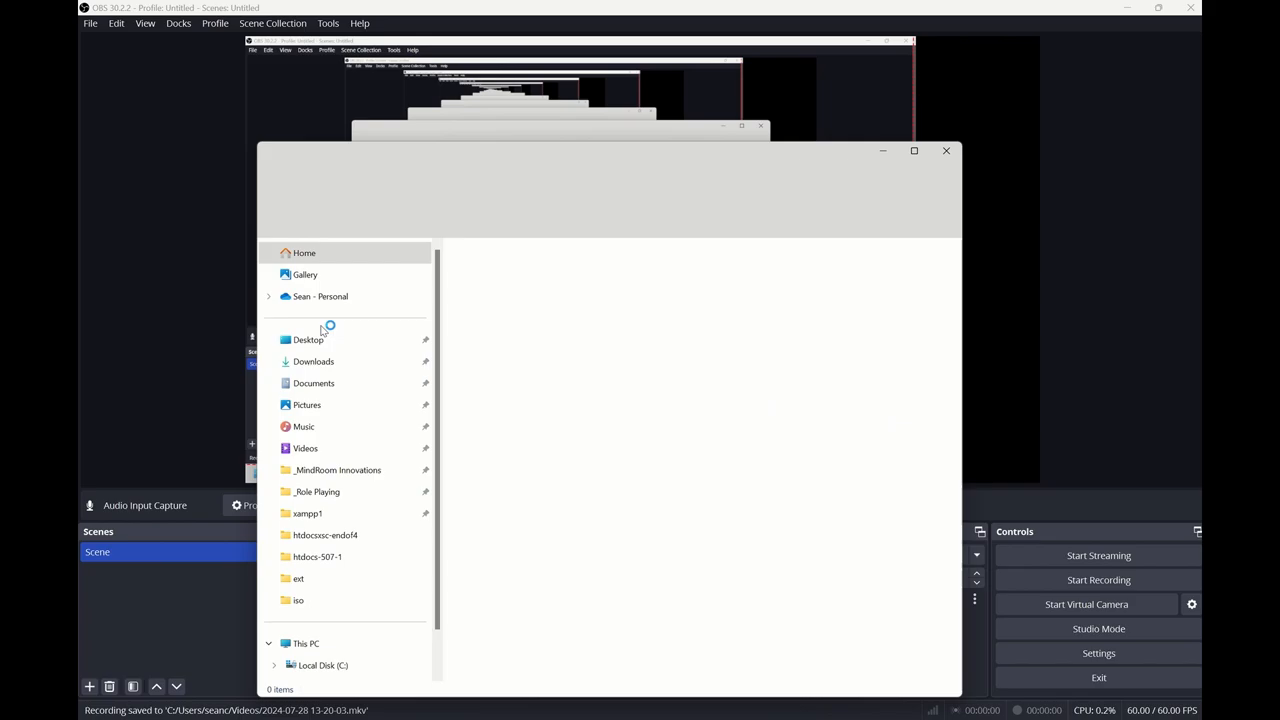
click(305, 447)
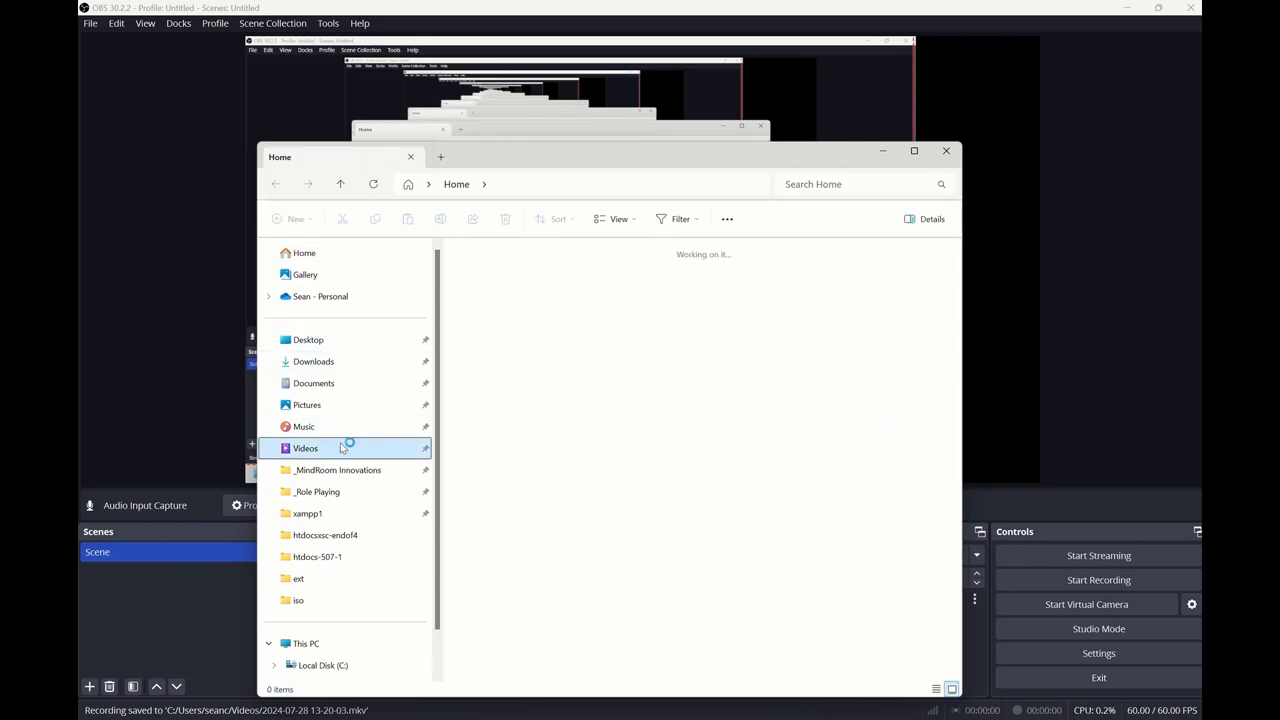